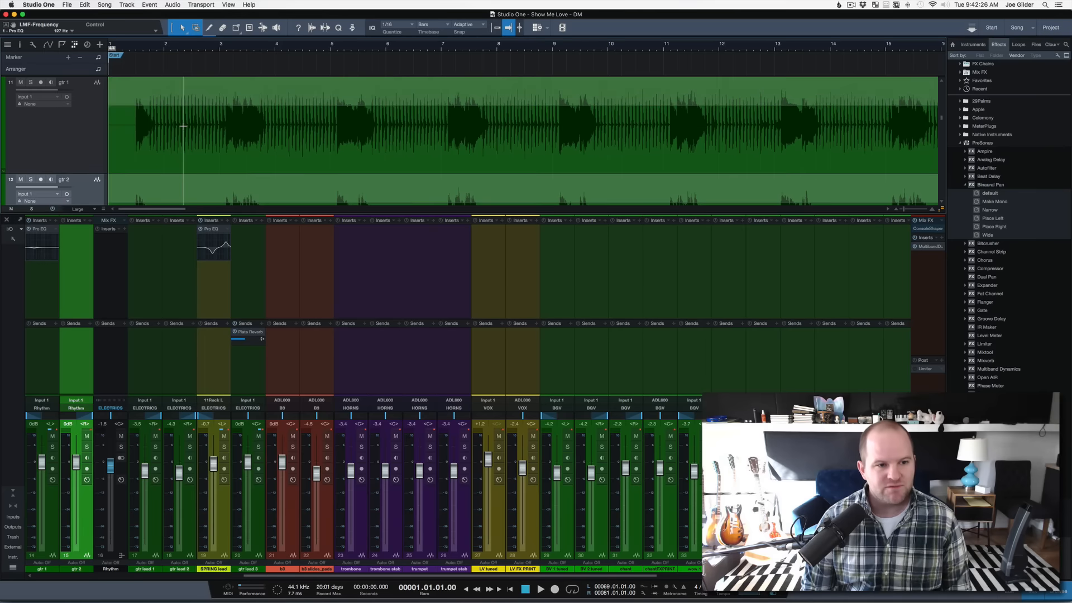
pyautogui.moveTo(93, 136)
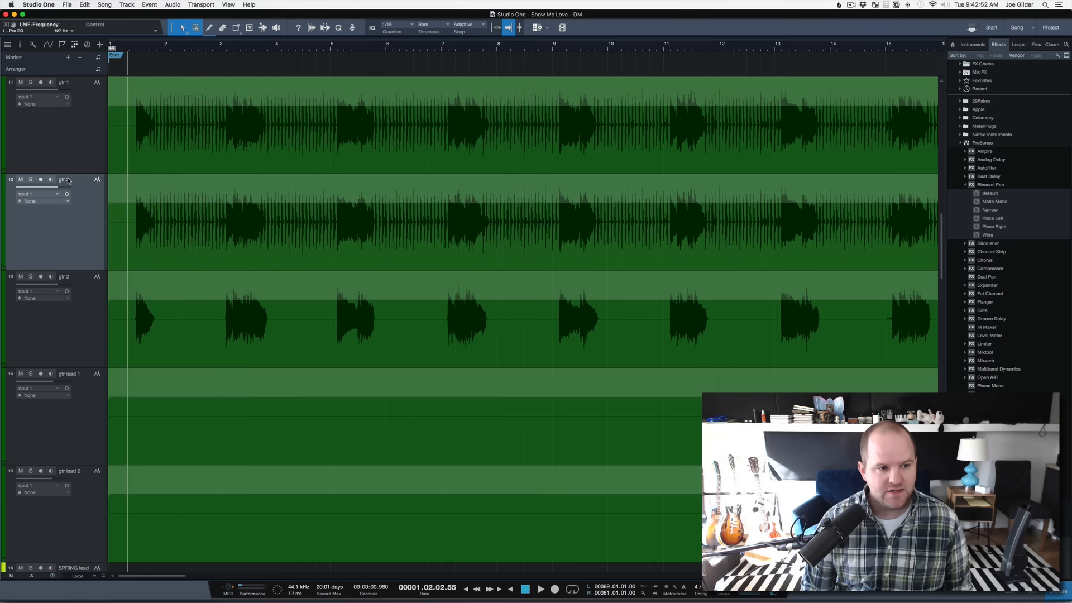
# Step: Rename the duplicated guitar track to 'gtr 1 chuck'
pyautogui.doubleClick(62, 179)
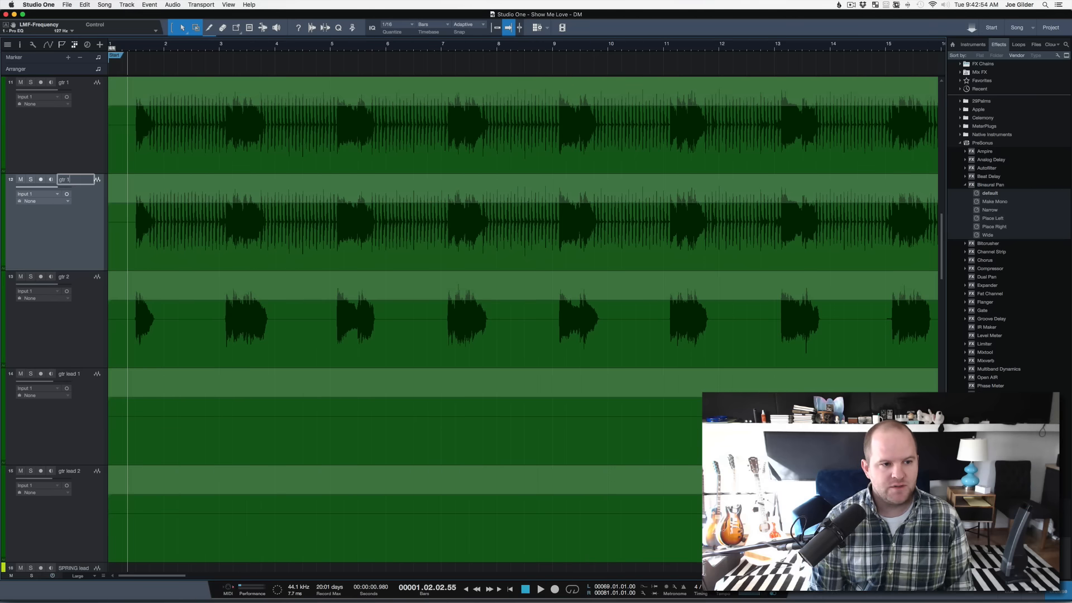
pyautogui.write('chuck')
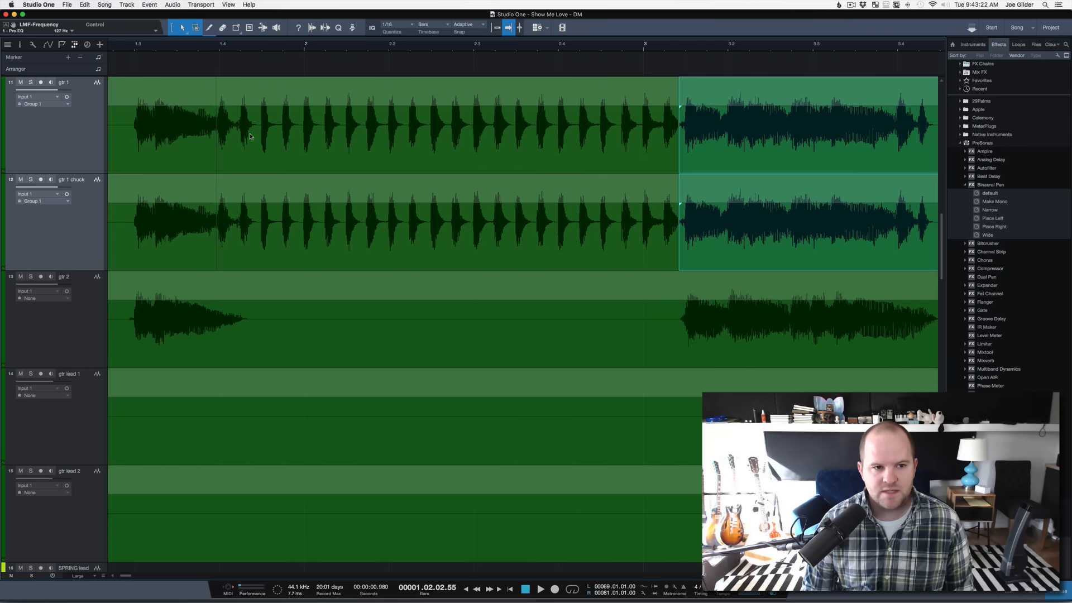
pyautogui.moveTo(187, 232)
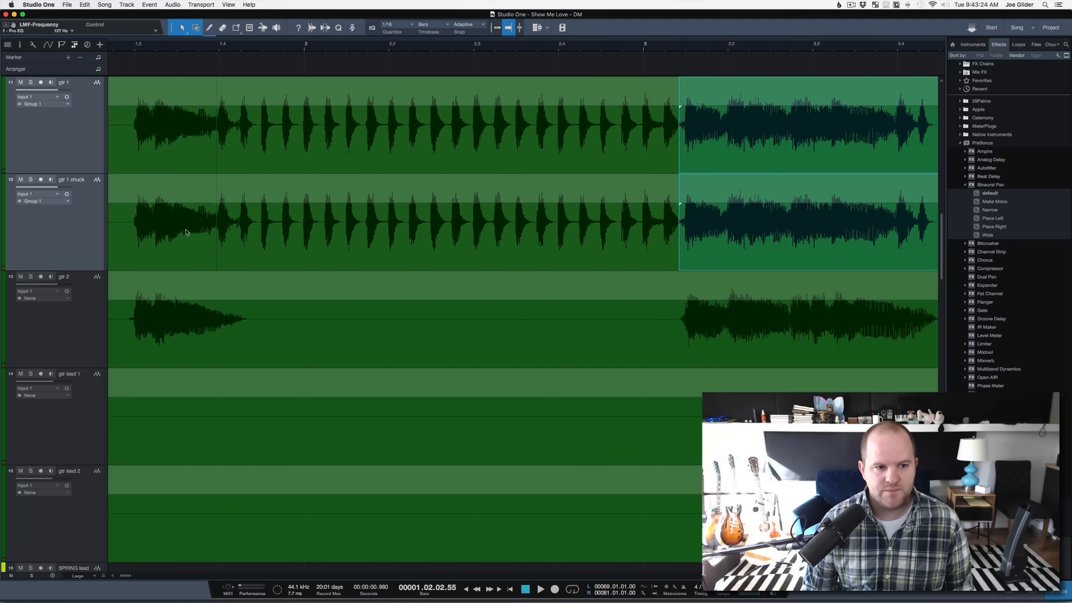
# Step: Split the grouped guitar tracks at a boundary between a chuck and a playing section
pyautogui.click(541, 589)
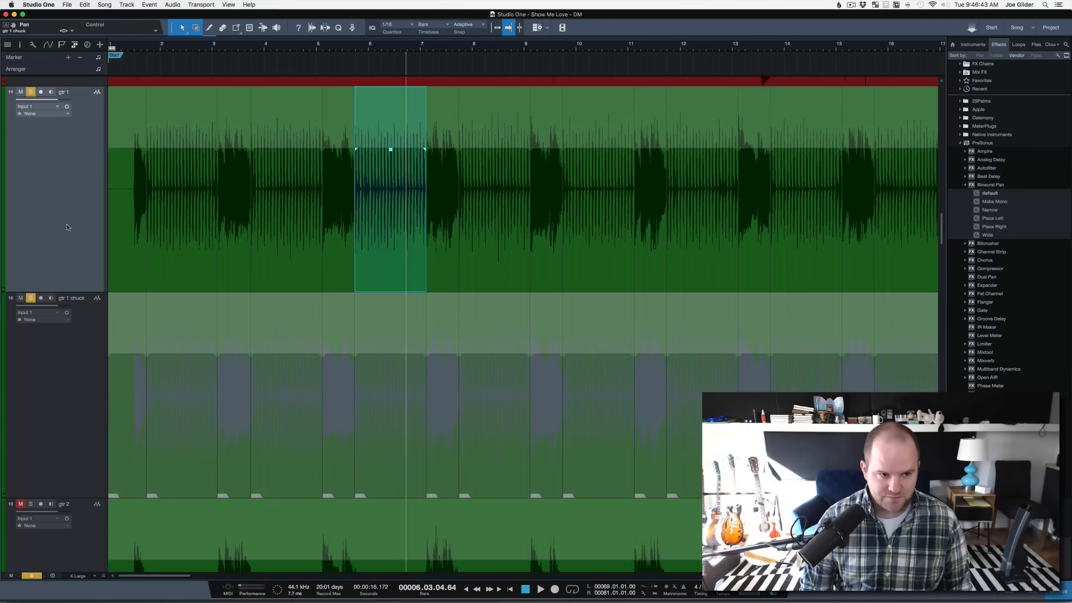
pyautogui.moveTo(73, 360)
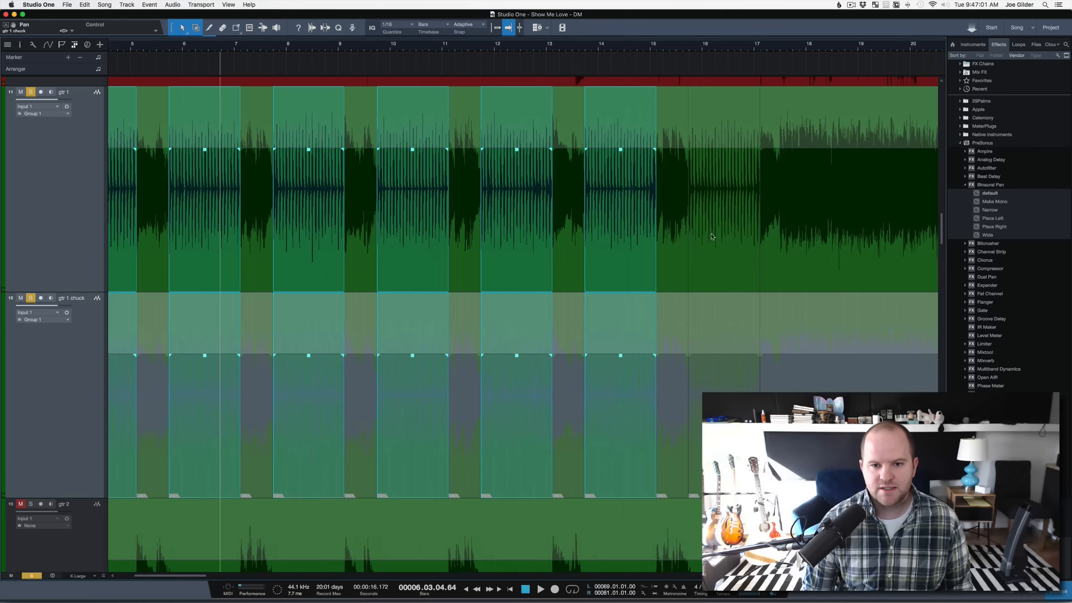
# Step: Scroll right through the arrangement to review the alternating muted chuck sections
pyautogui.hscroll(3)
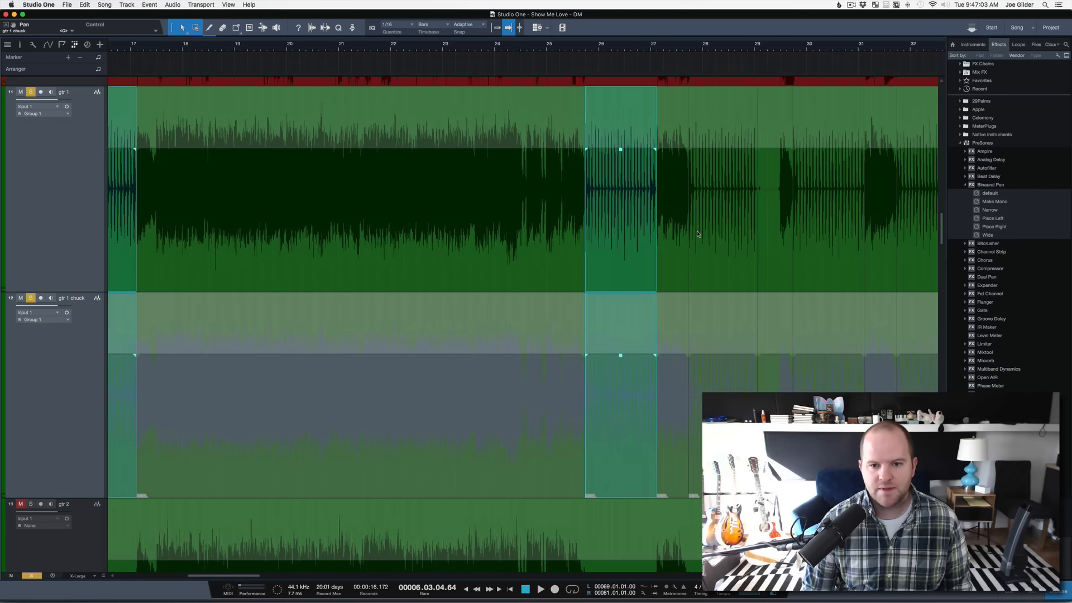
pyautogui.hscroll(3)
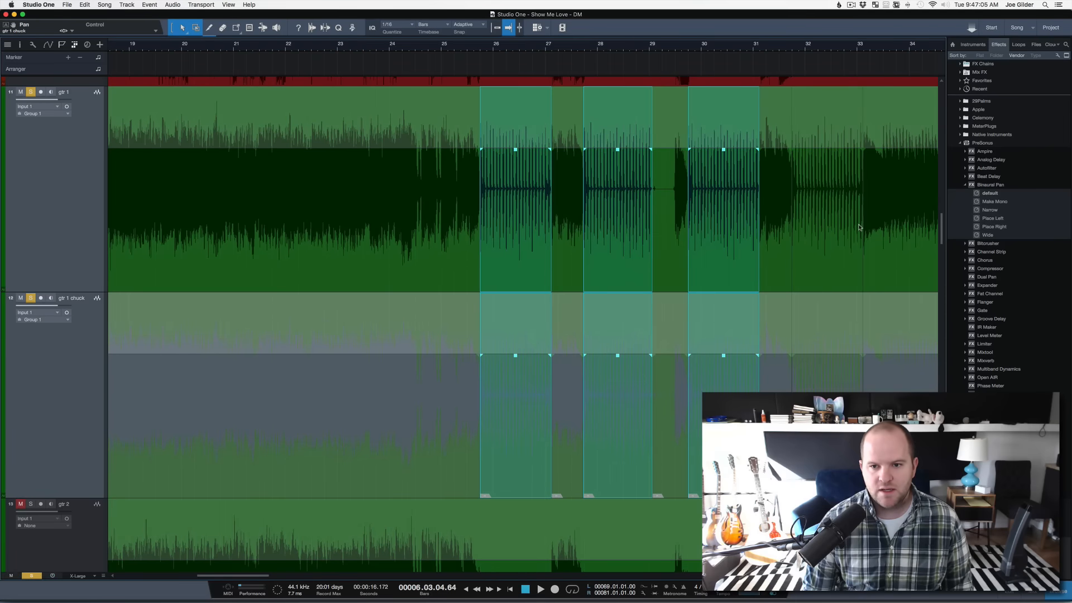
pyautogui.hscroll(3)
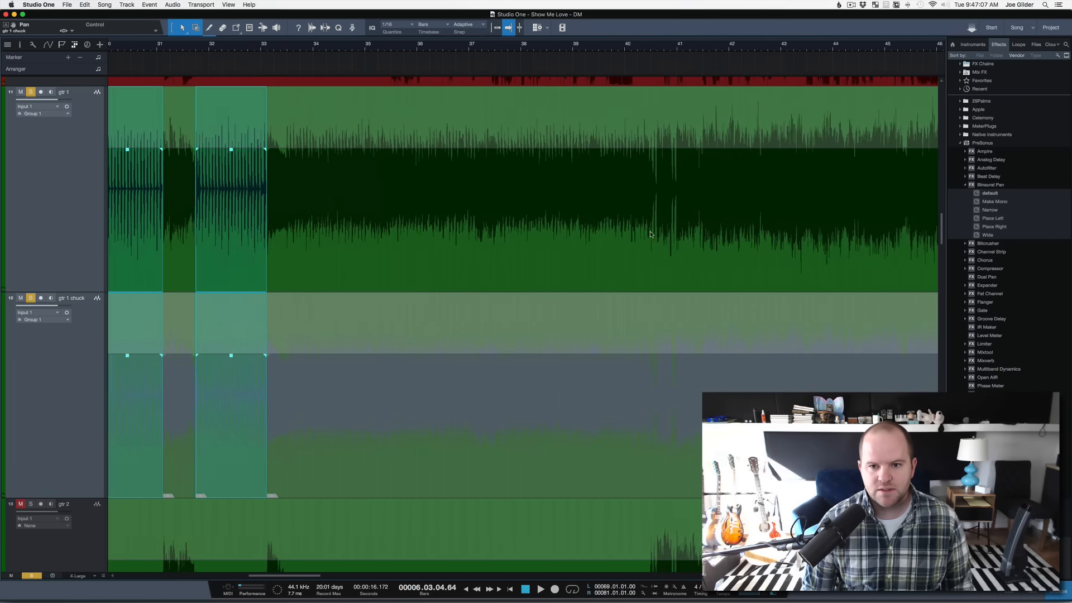
pyautogui.hscroll(3)
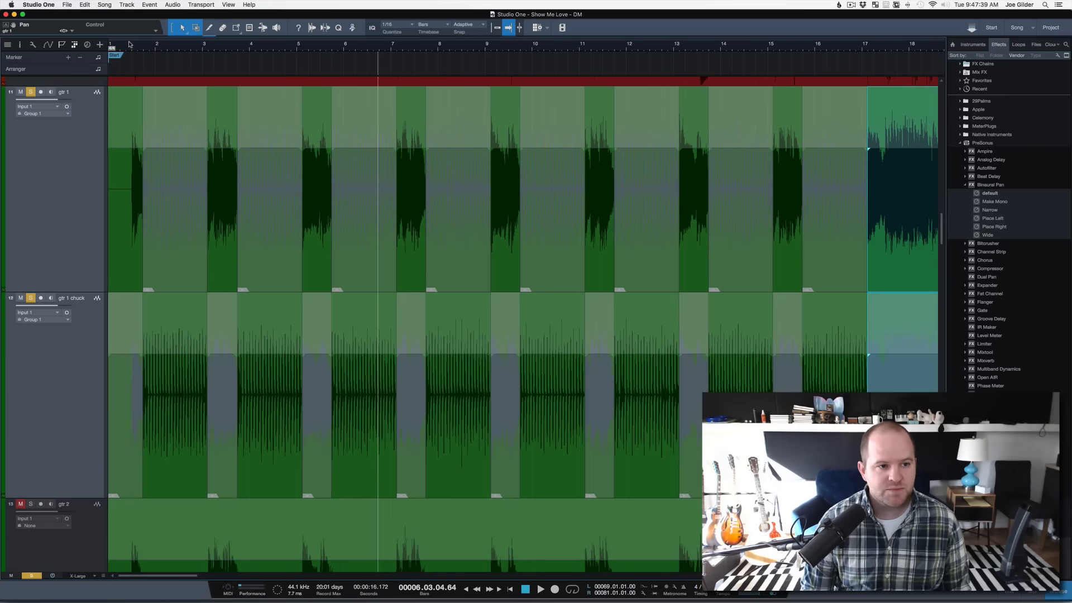
pyautogui.click(541, 589)
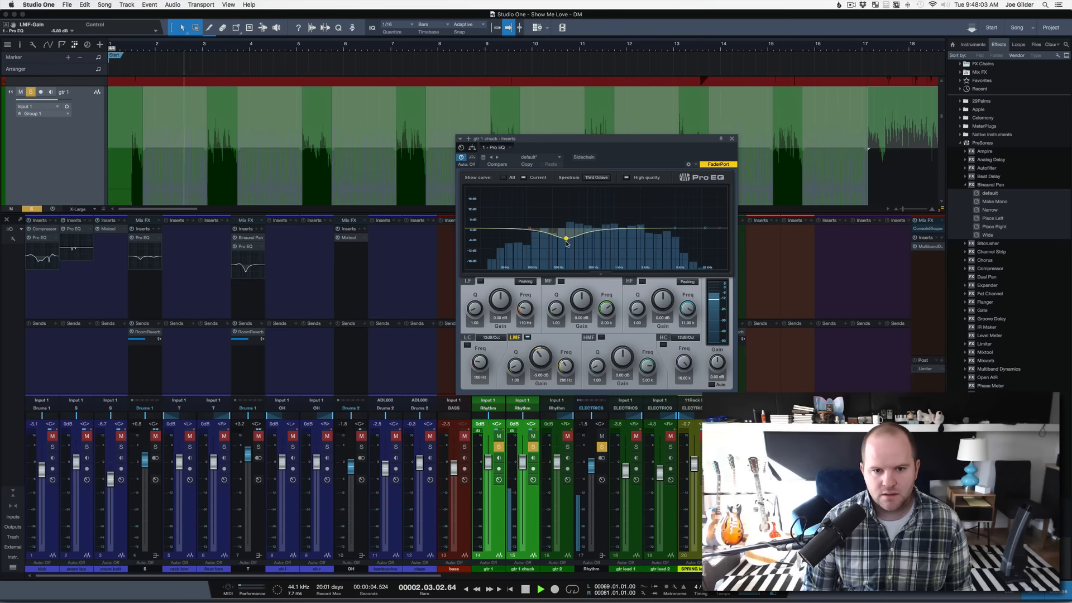
# Step: Pull the LMF band down in Pro EQ to cut low mids on the chuck track
pyautogui.moveTo(566, 239); pyautogui.dragTo(563, 245)
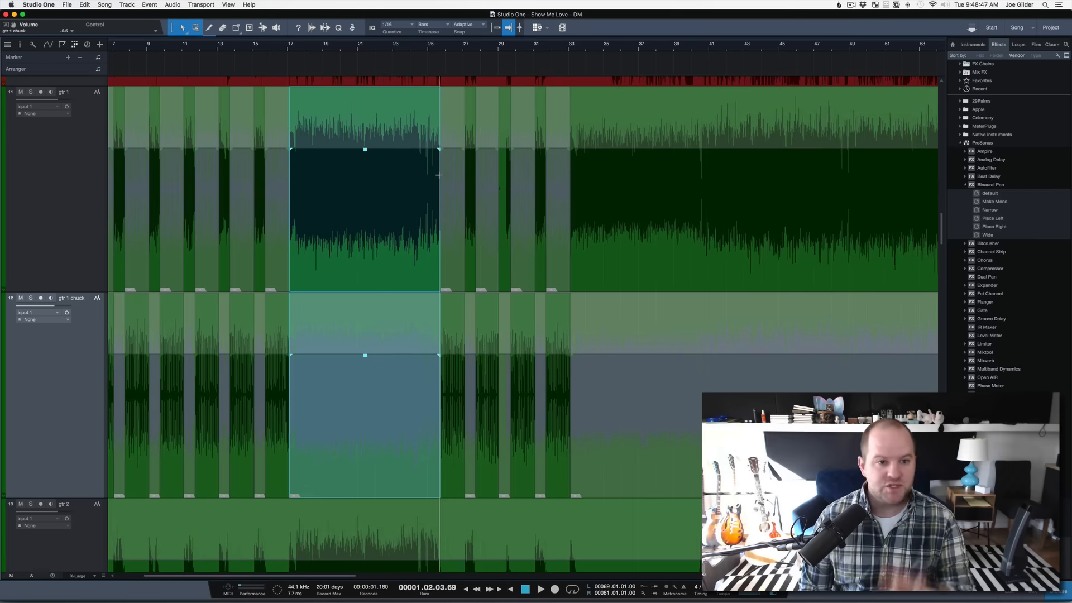
# Step: Scroll right to check the later sustained section plays on gtr 1 only
pyautogui.hscroll(3)
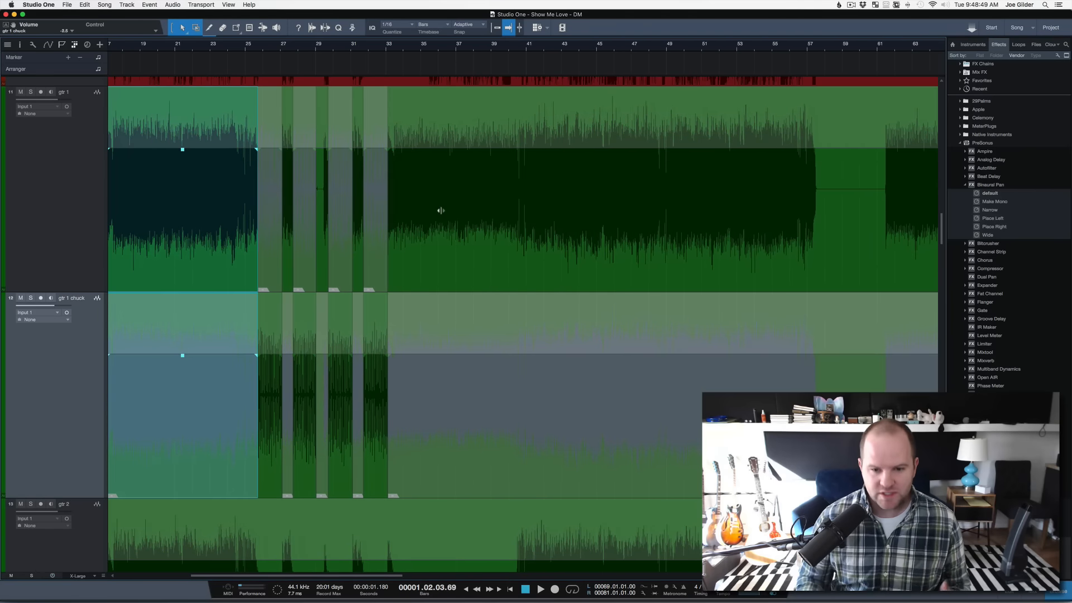